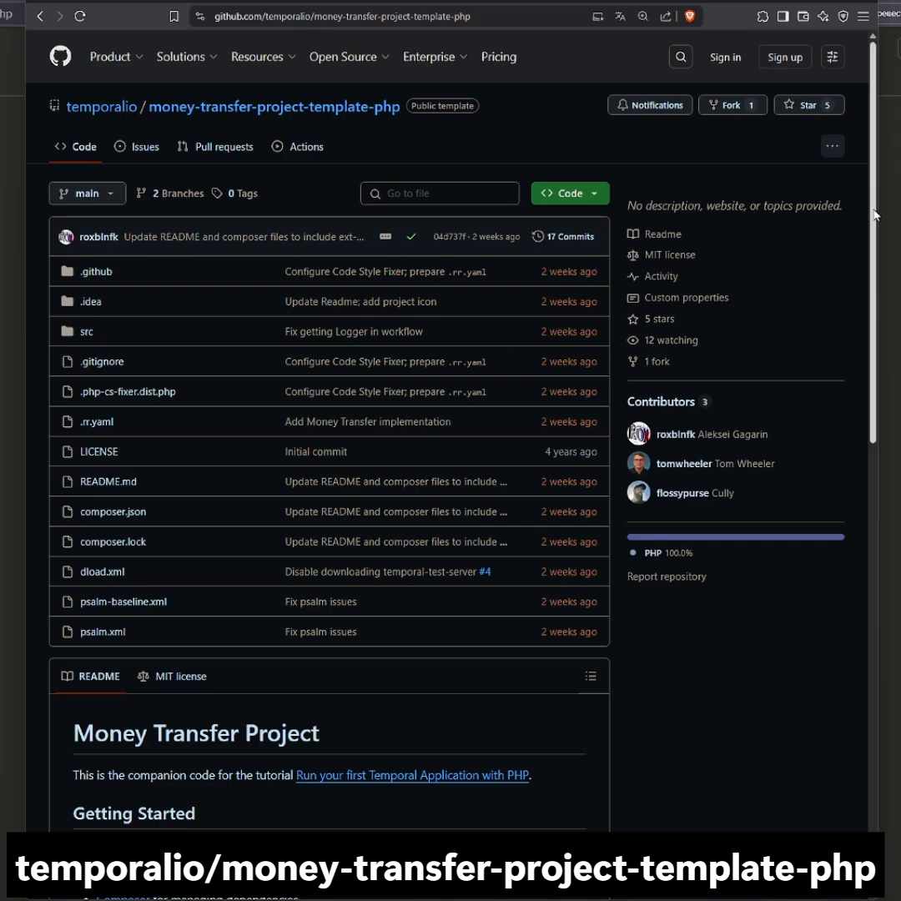
# Step: Open a terminal in the money-transfer-project folder from File Explorer
pyautogui.scroll(-3)
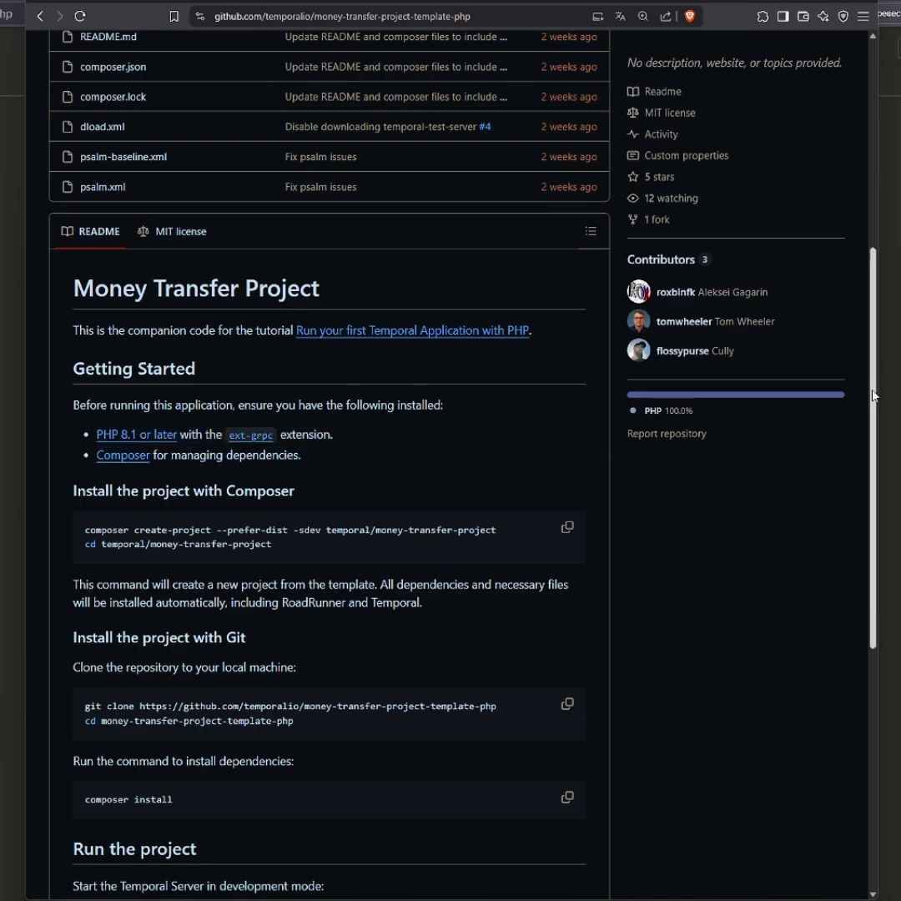
pyautogui.scroll(-3)
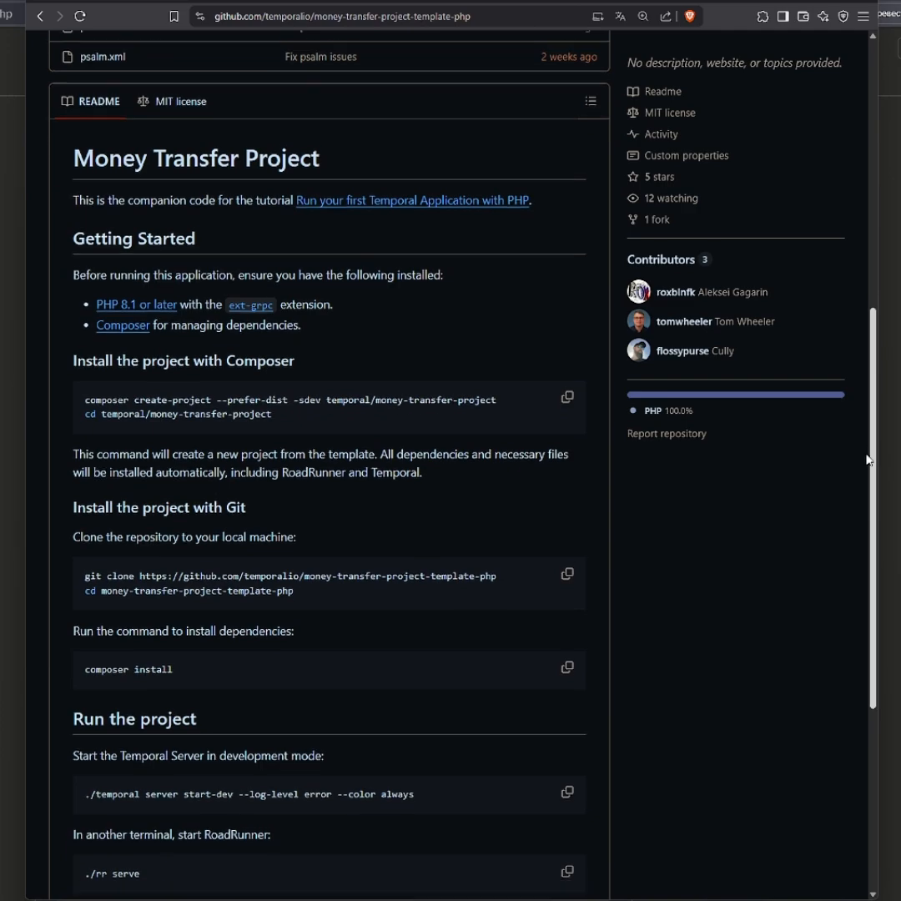
pyautogui.scroll(-3)
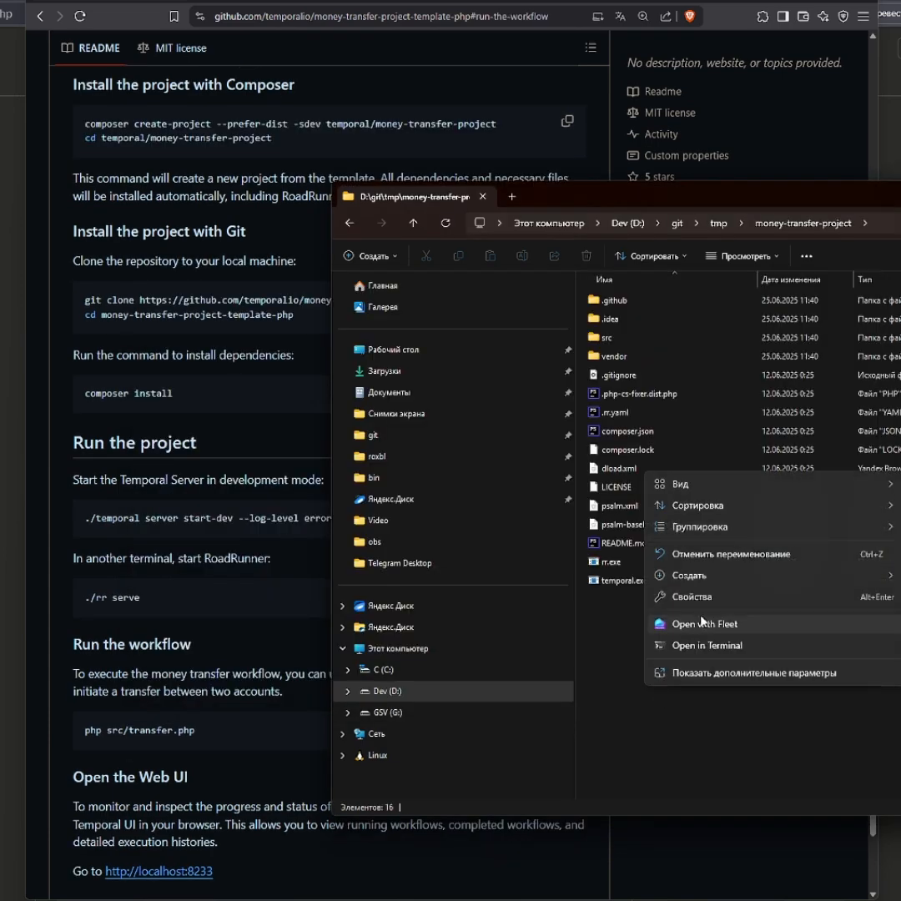
pyautogui.click(707, 645)
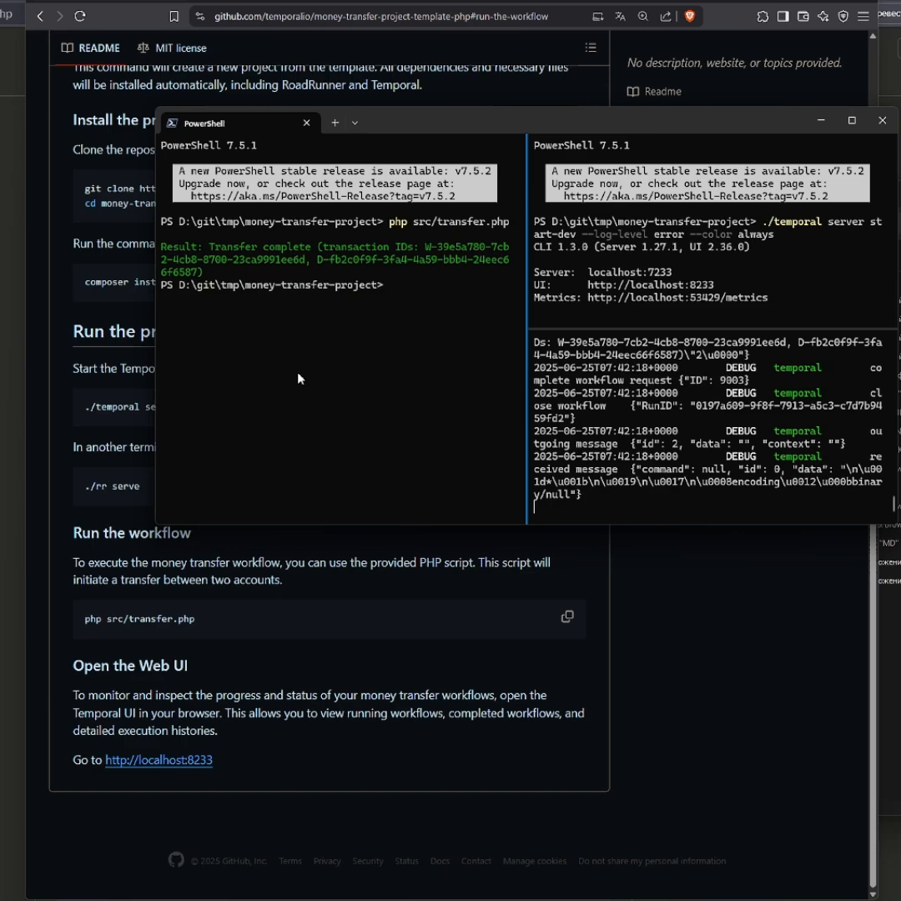
# Step: Run php src/transfer.php in PowerShell alongside the running Temporal dev server
pyautogui.click(157, 760)
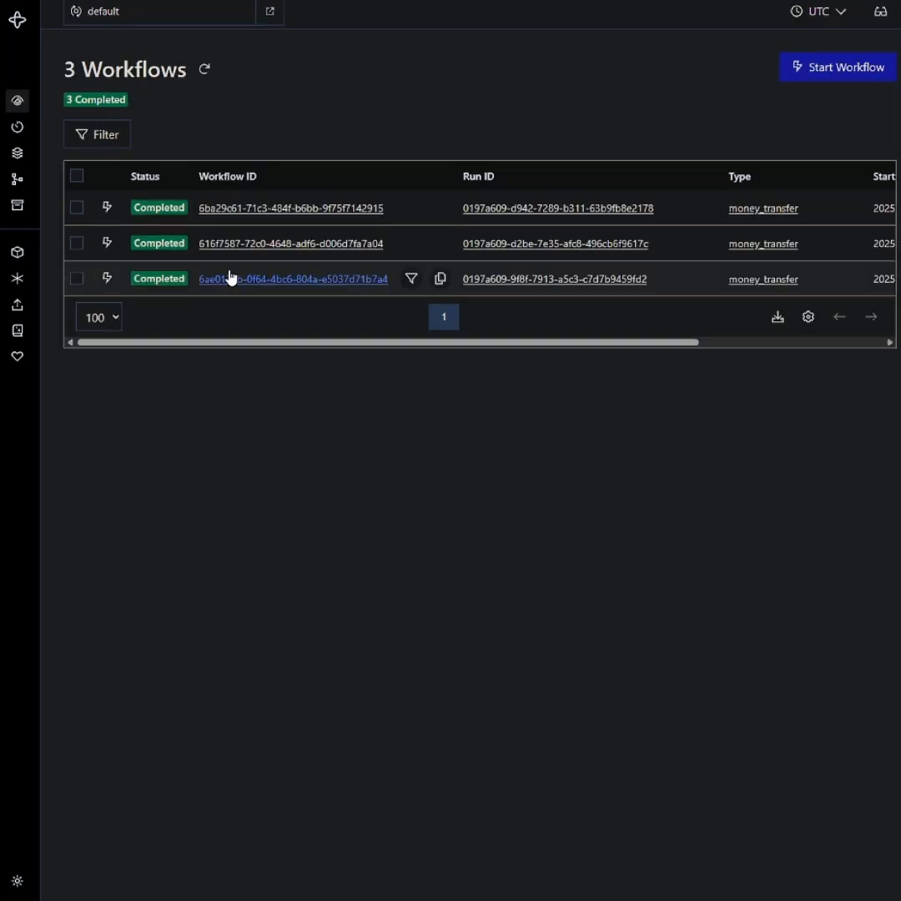
# Step: Open the third completed money_transfer workflow to view its event history
pyautogui.click(293, 278)
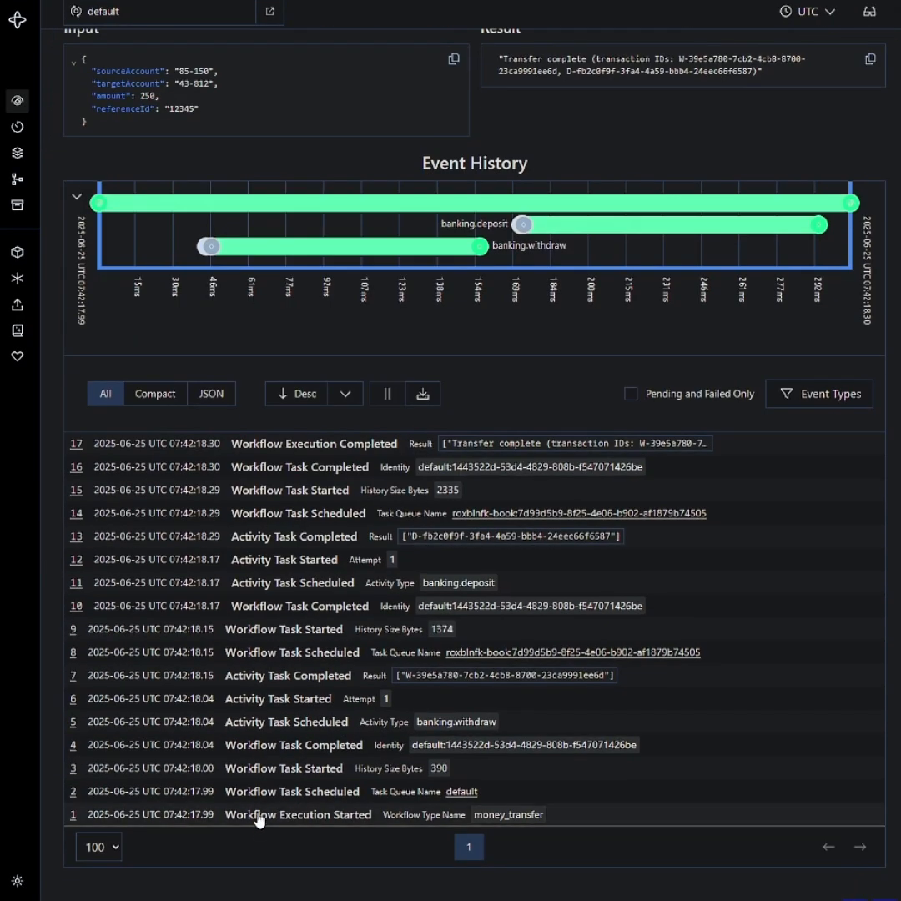
pyautogui.moveTo(261, 606)
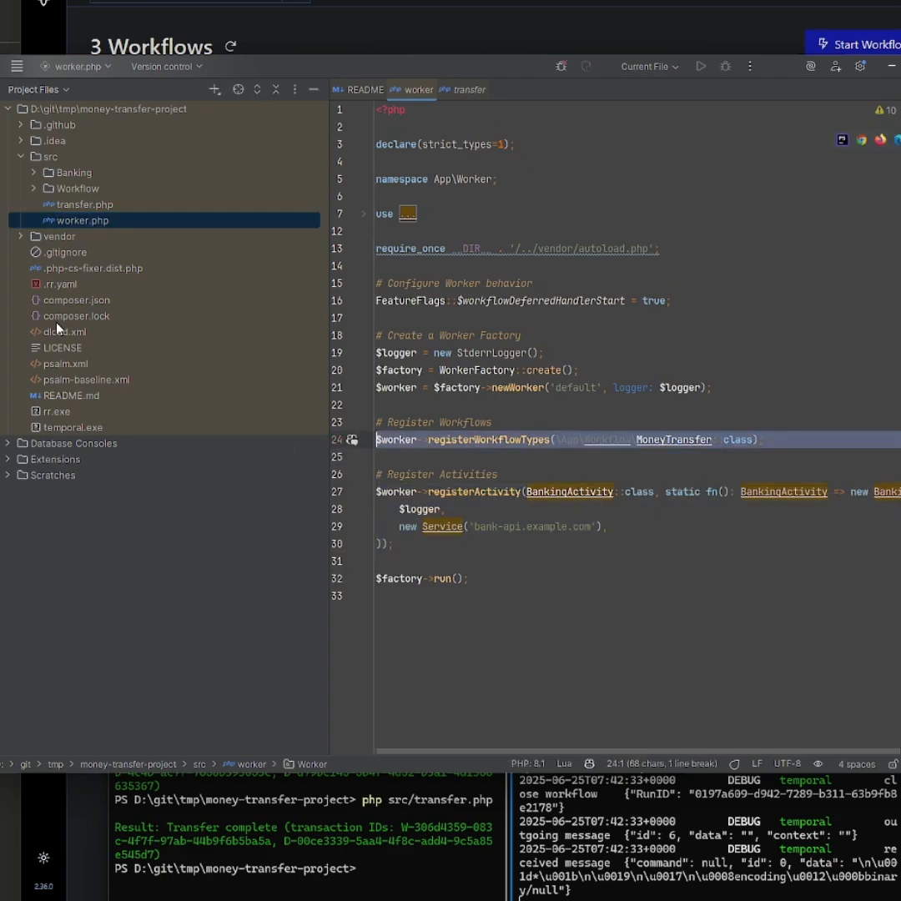
# Step: Expand the src/Banking and src/Workflow folders in Fleet's Project Files tree
pyautogui.click(35, 172)
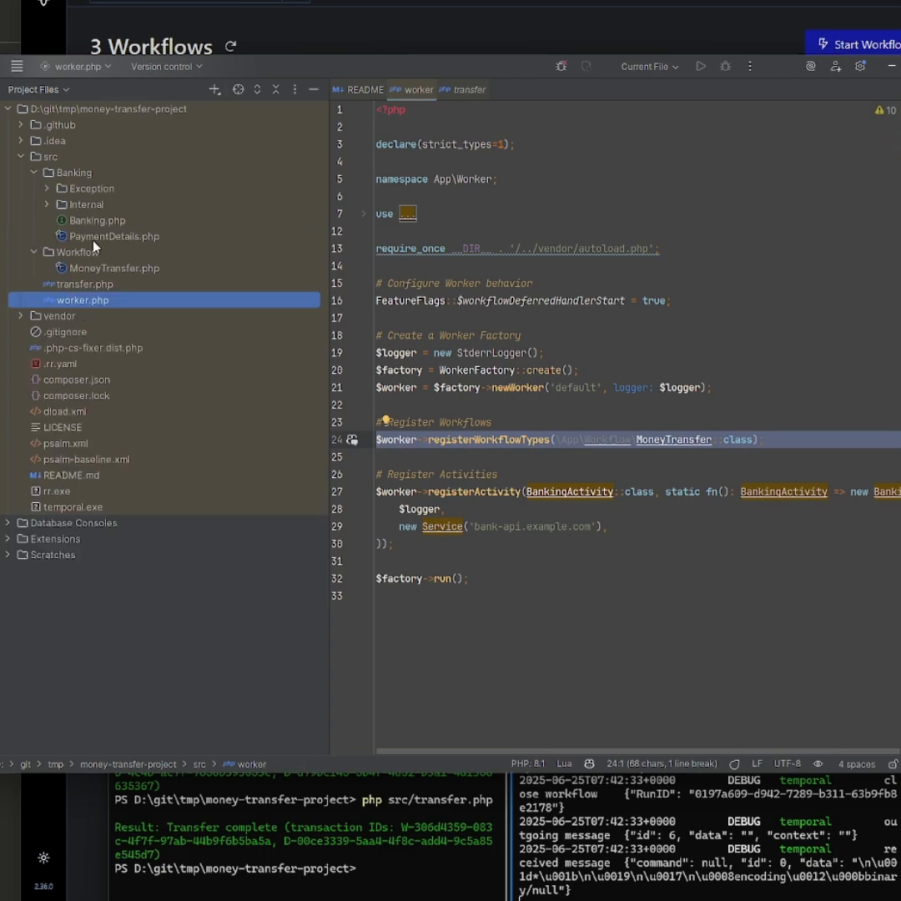